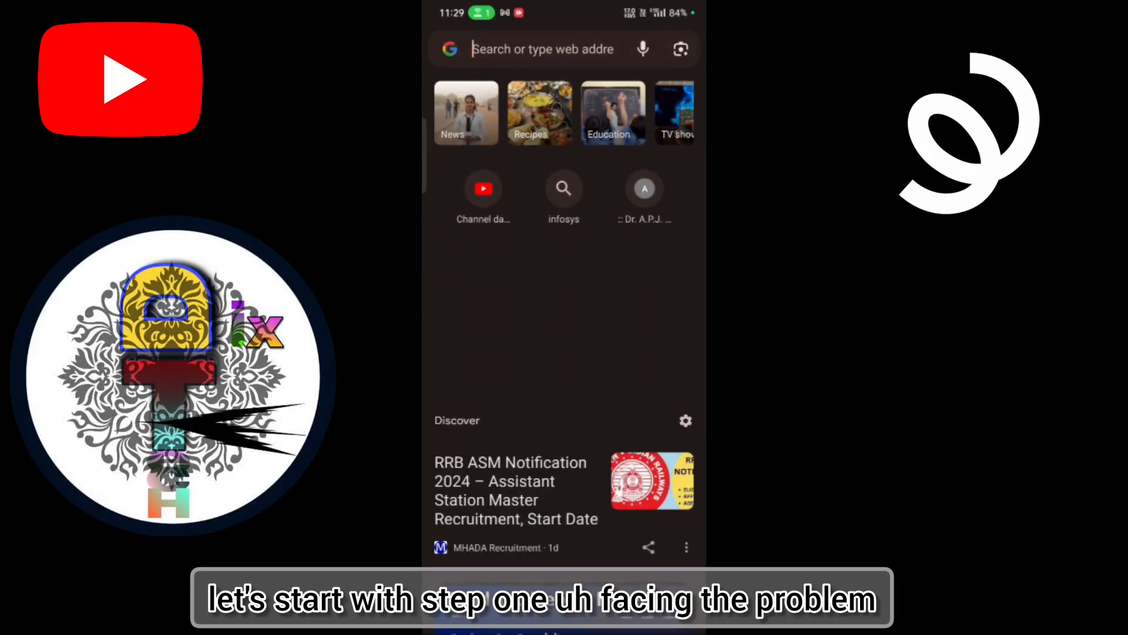
Search from the address bar and reach the Spring login page on accounts.spri.ng
text(at)
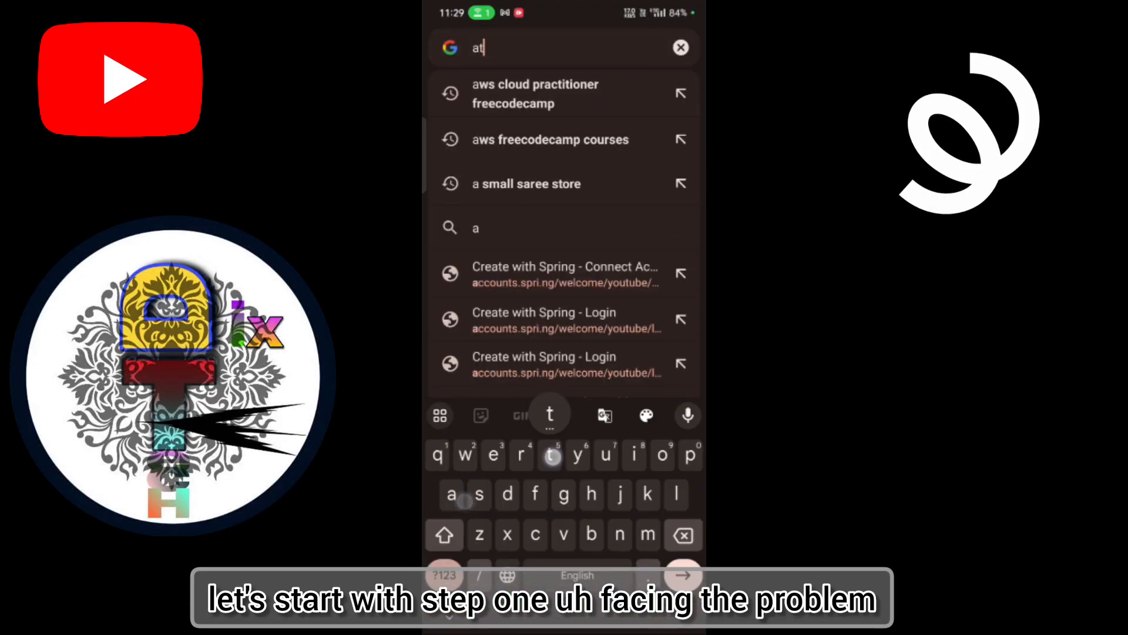
text(studio)
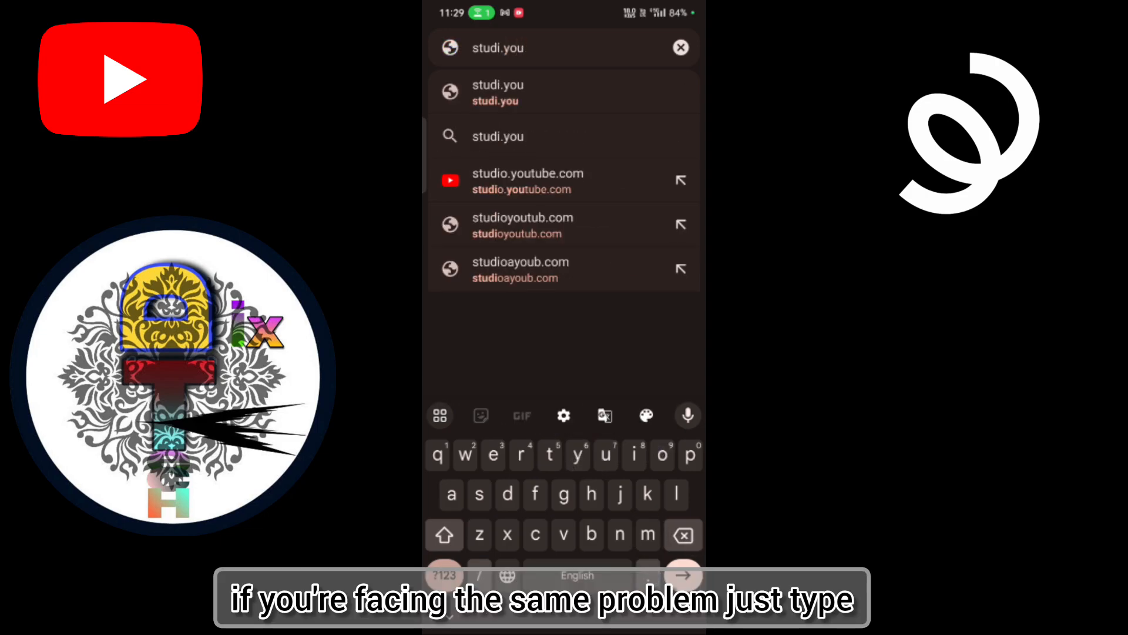
click(528, 181)
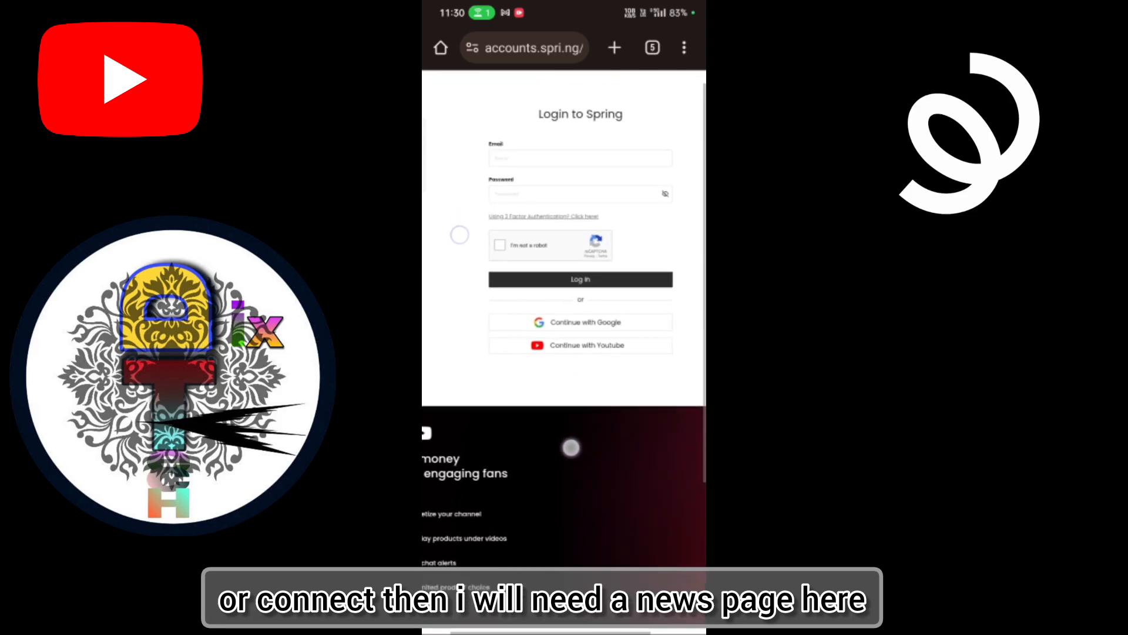
click(683, 47)
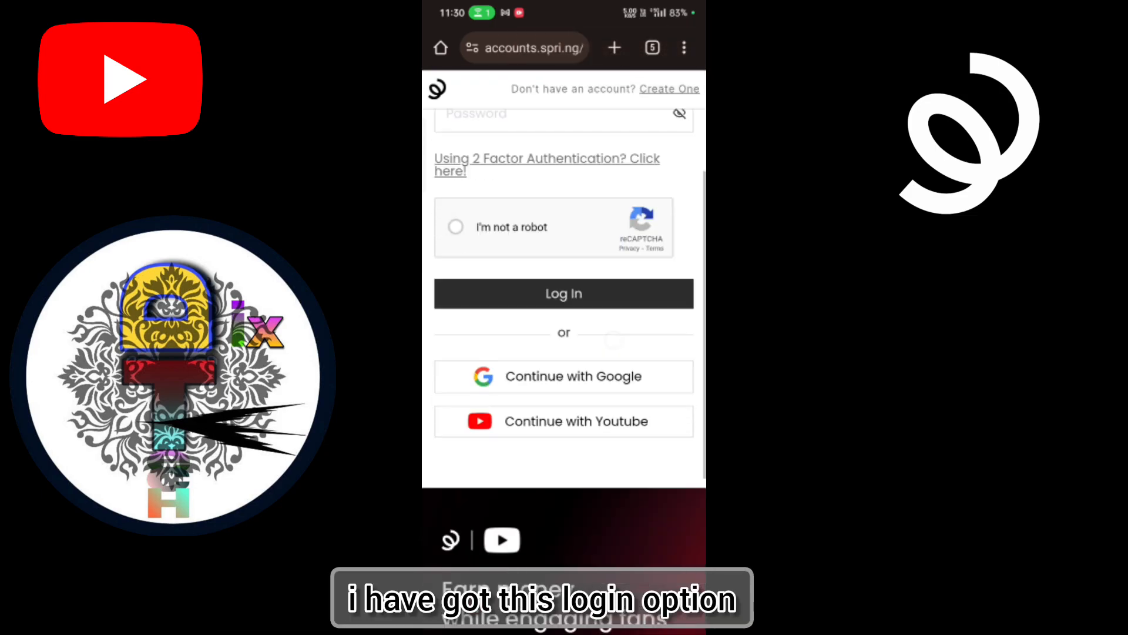
click(456, 226)
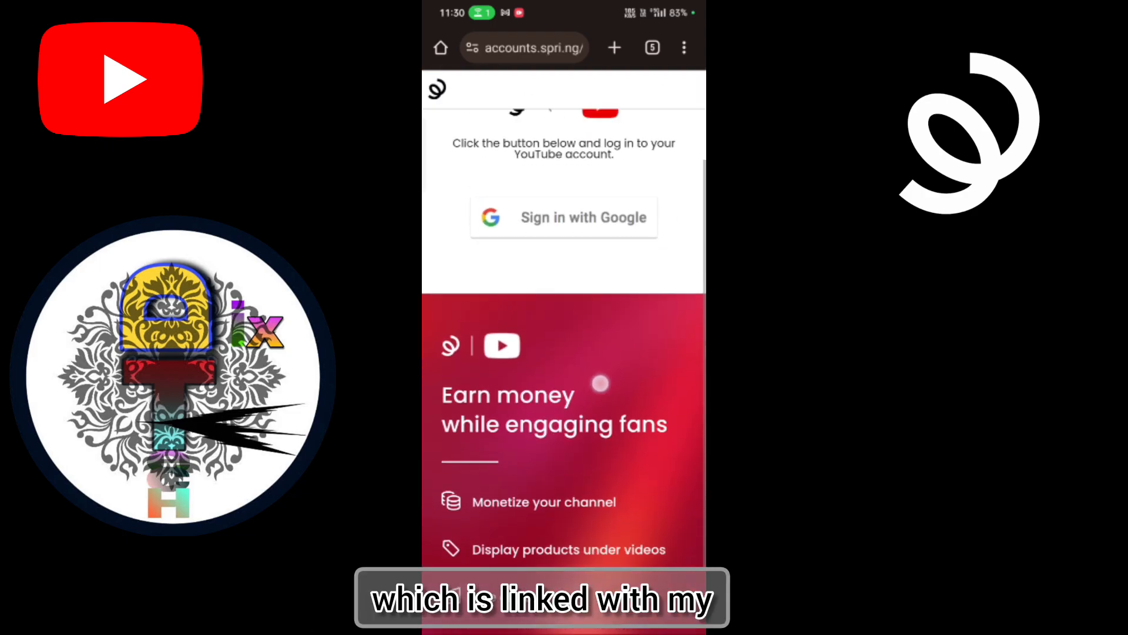
click(564, 217)
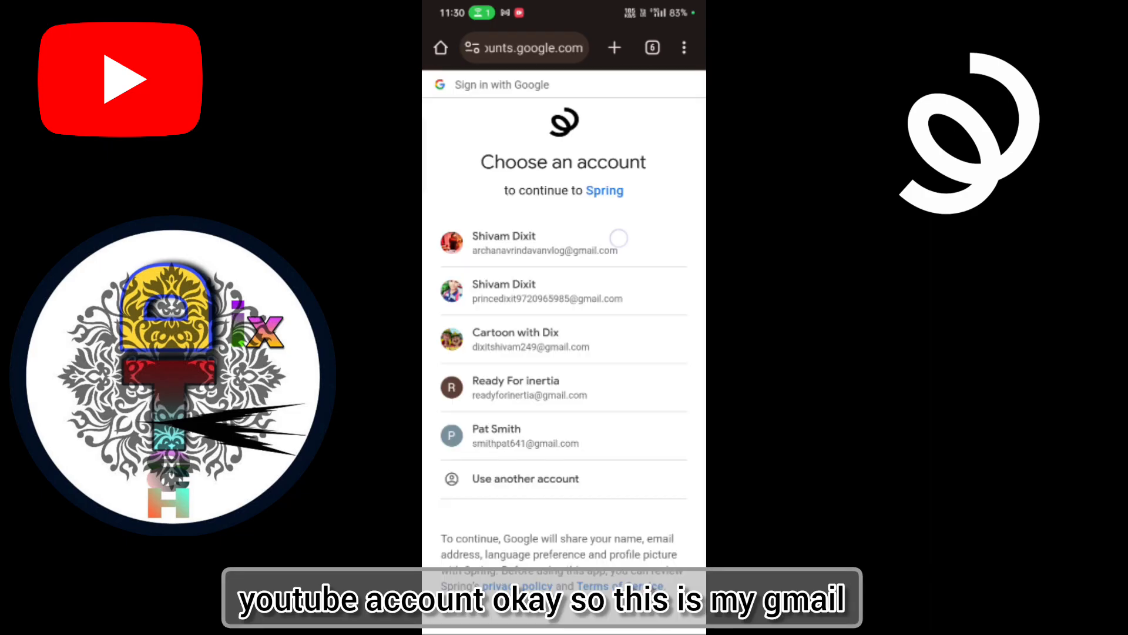
Select the Google account, returning to the Connect your YouTube account page
click(545, 244)
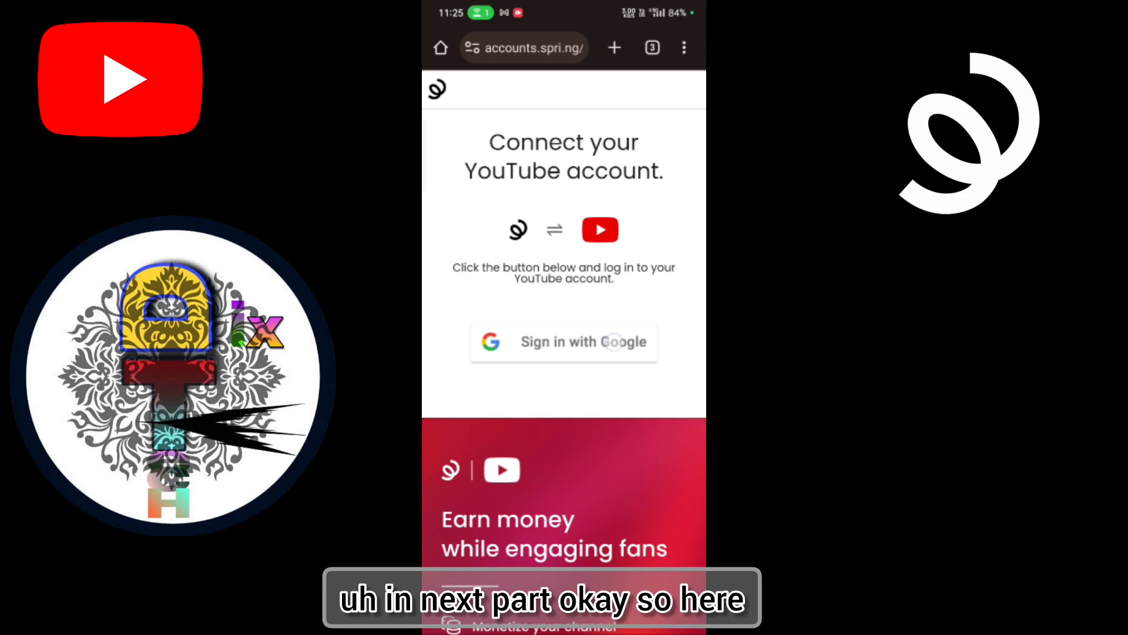
Retry Sign in with Google and Continue with YouTube until the Login to Spring page returns
click(563, 341)
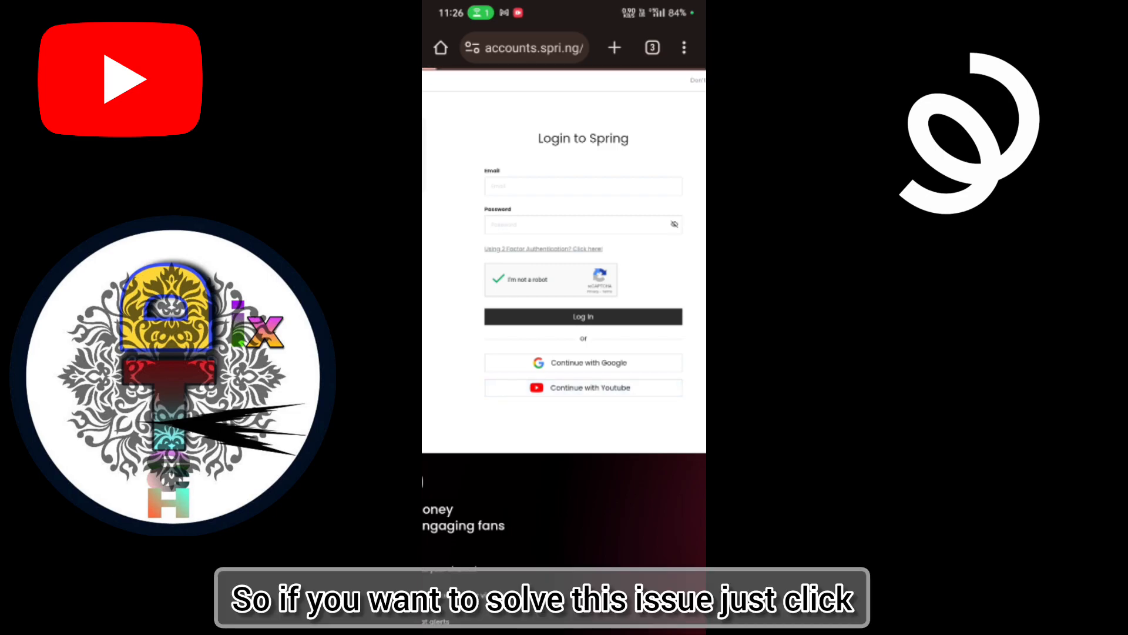
click(583, 363)
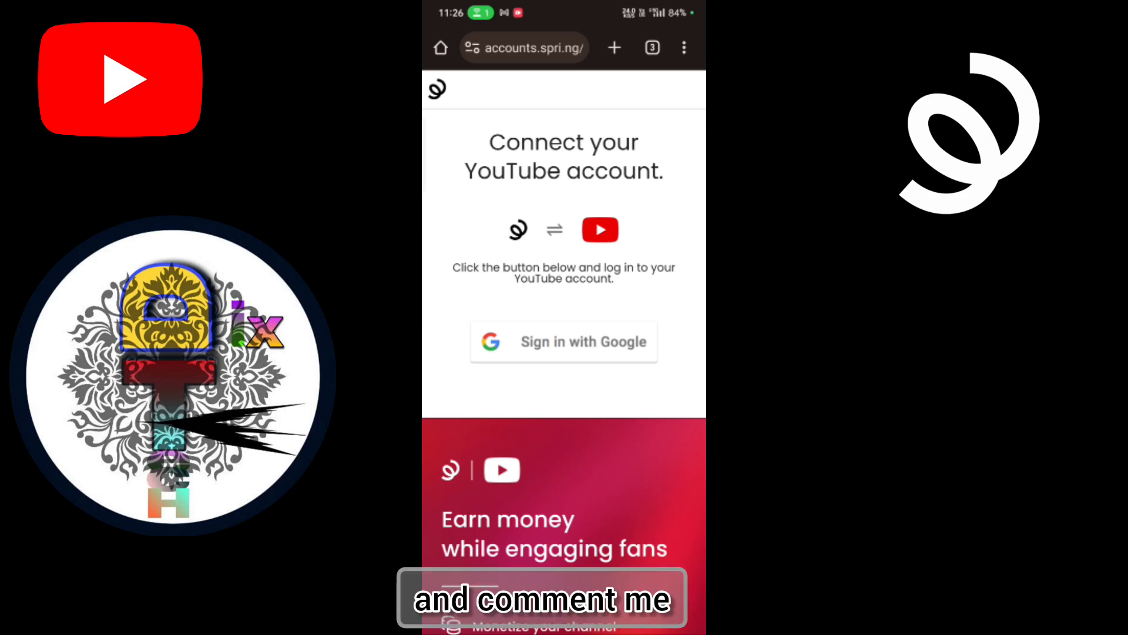
click(563, 341)
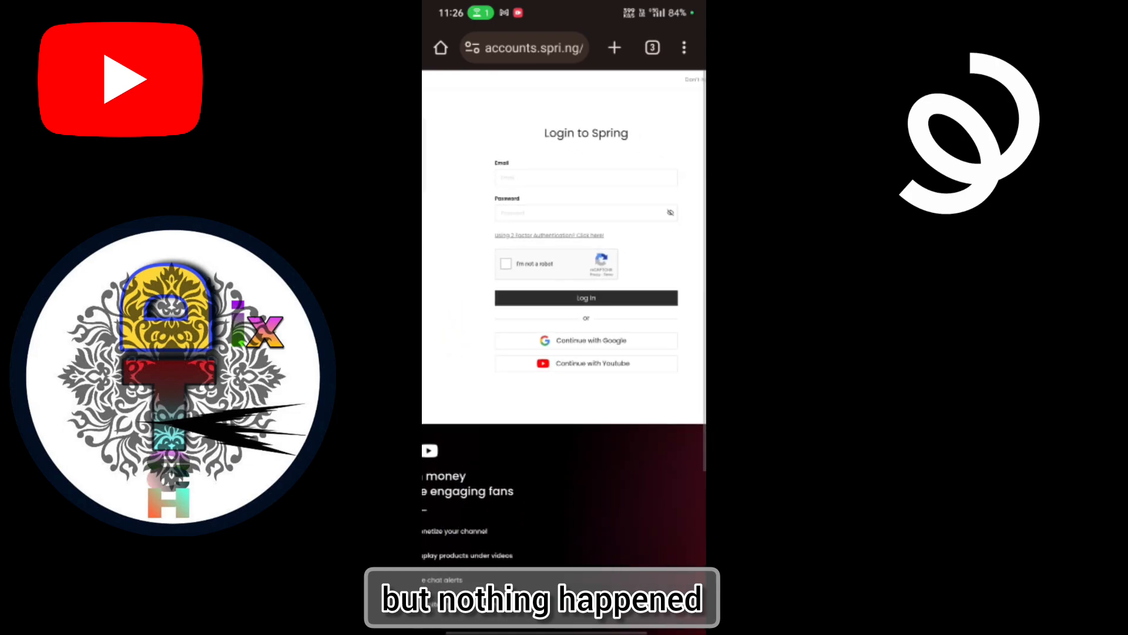
scroll(down, 3)
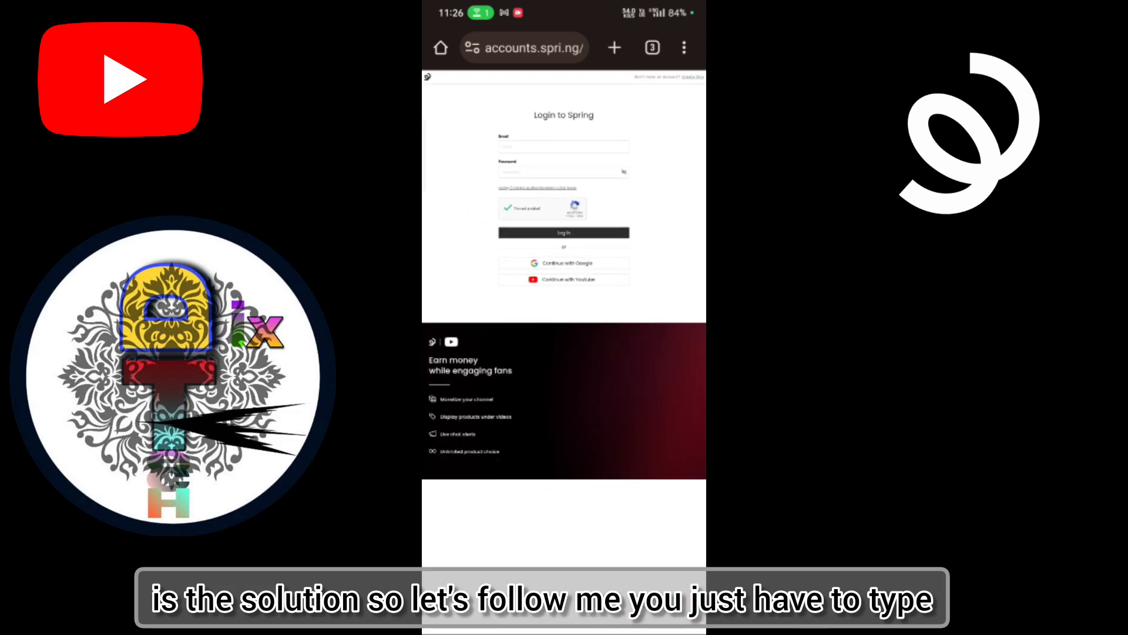
Search 'spring youtube login' in a new tab and land on spri.ng/youtube
click(524, 47)
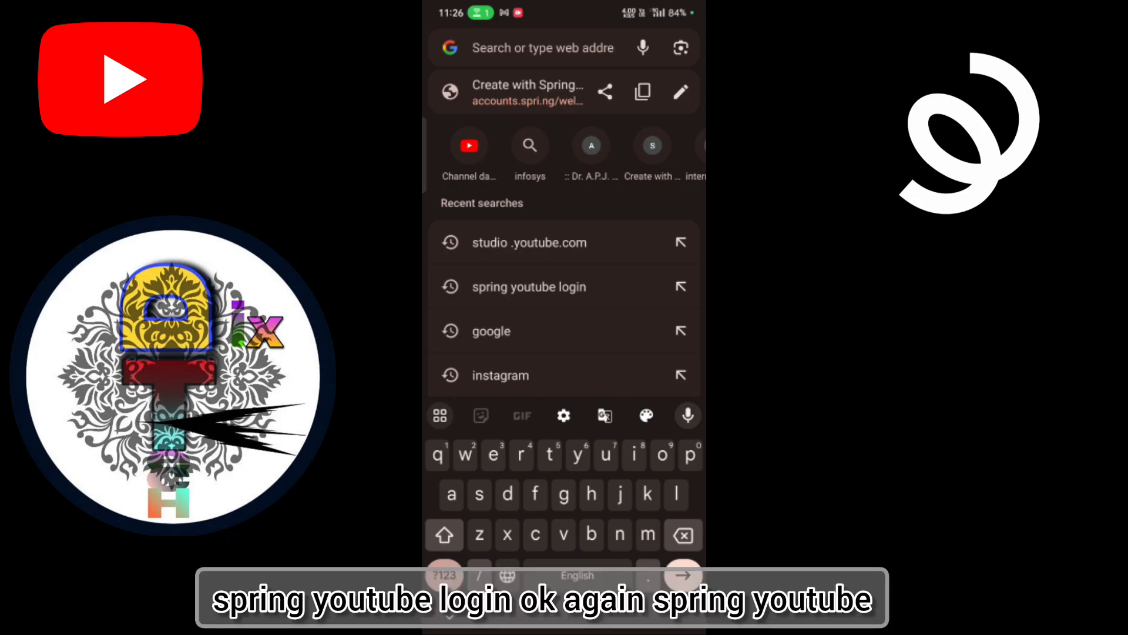
text(spring)
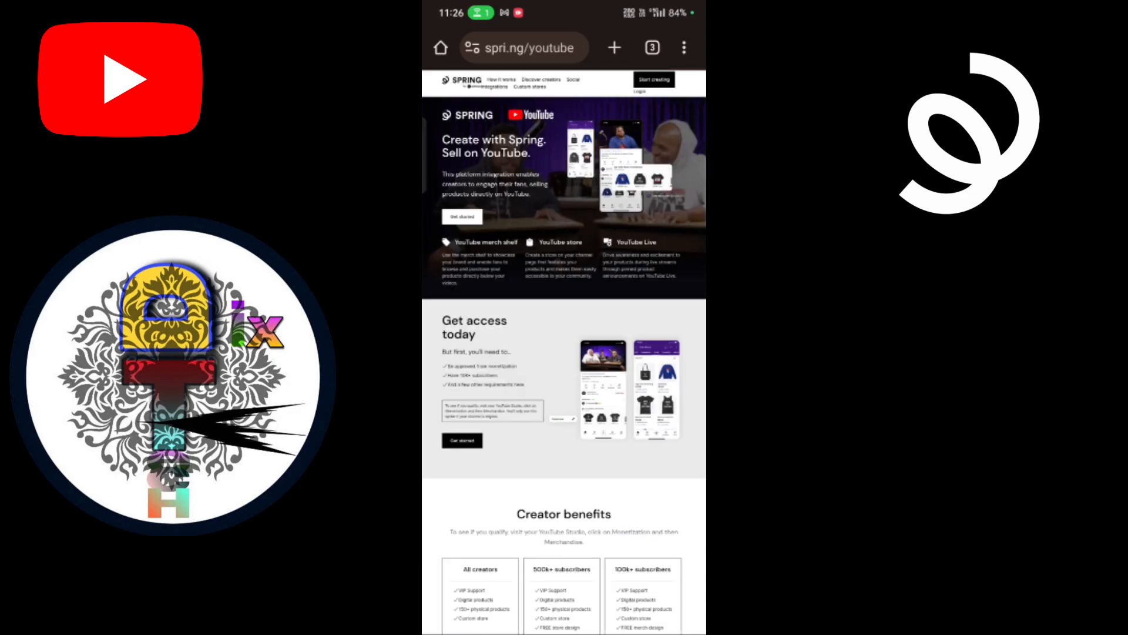
Use the Login link under 'Start creating', which leads to Teespring's Choose Your category page
scroll(down, 3)
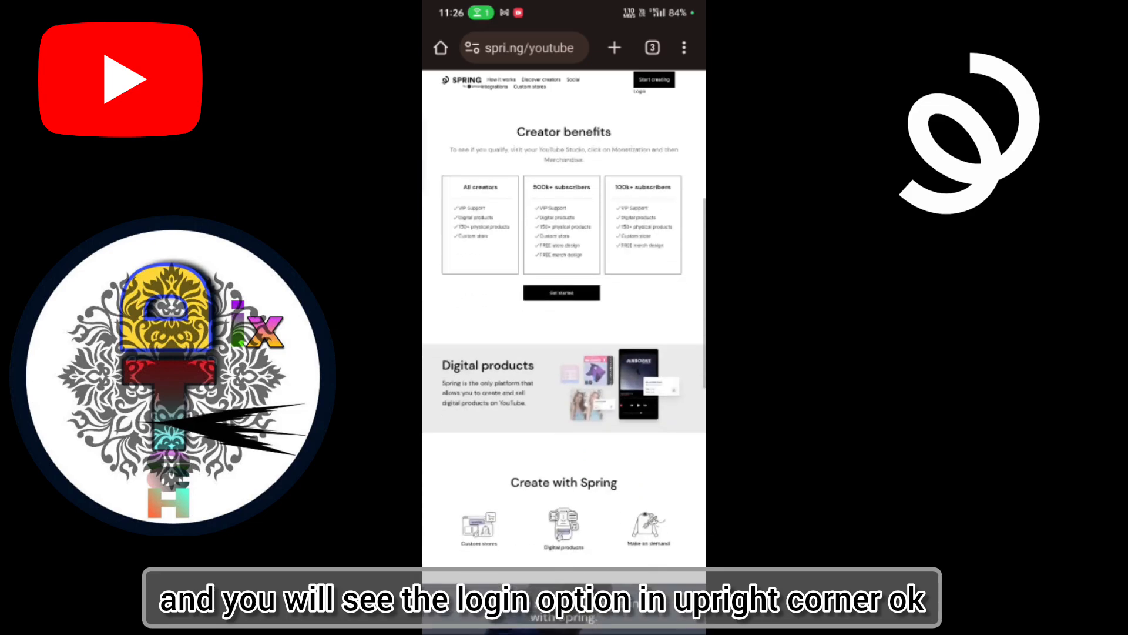
scroll(down, 3)
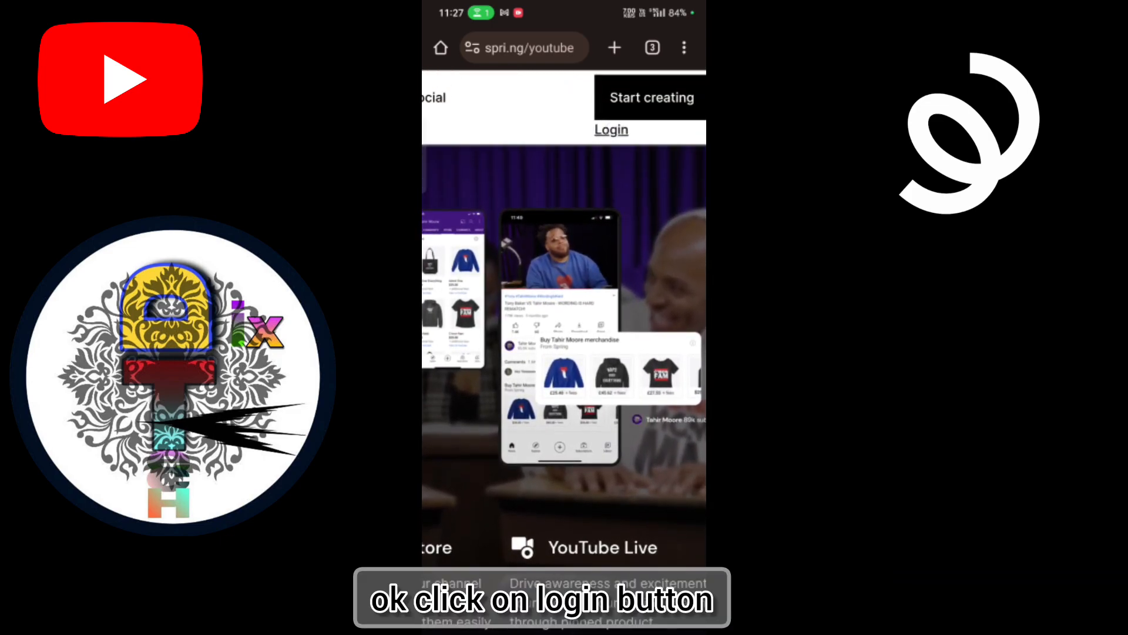
click(611, 130)
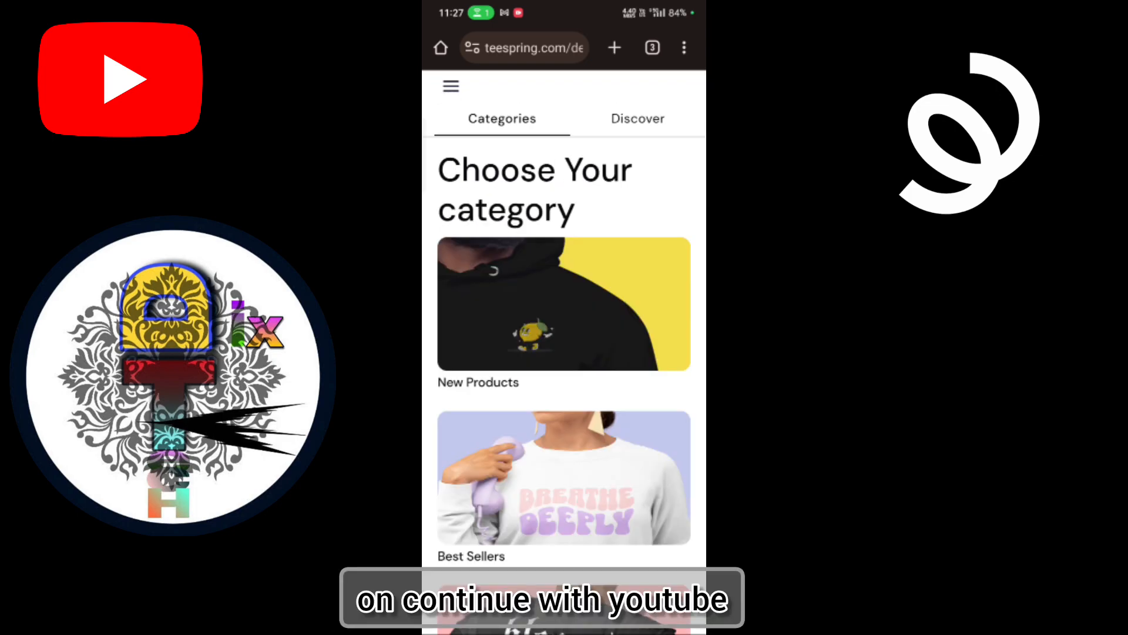
click(449, 86)
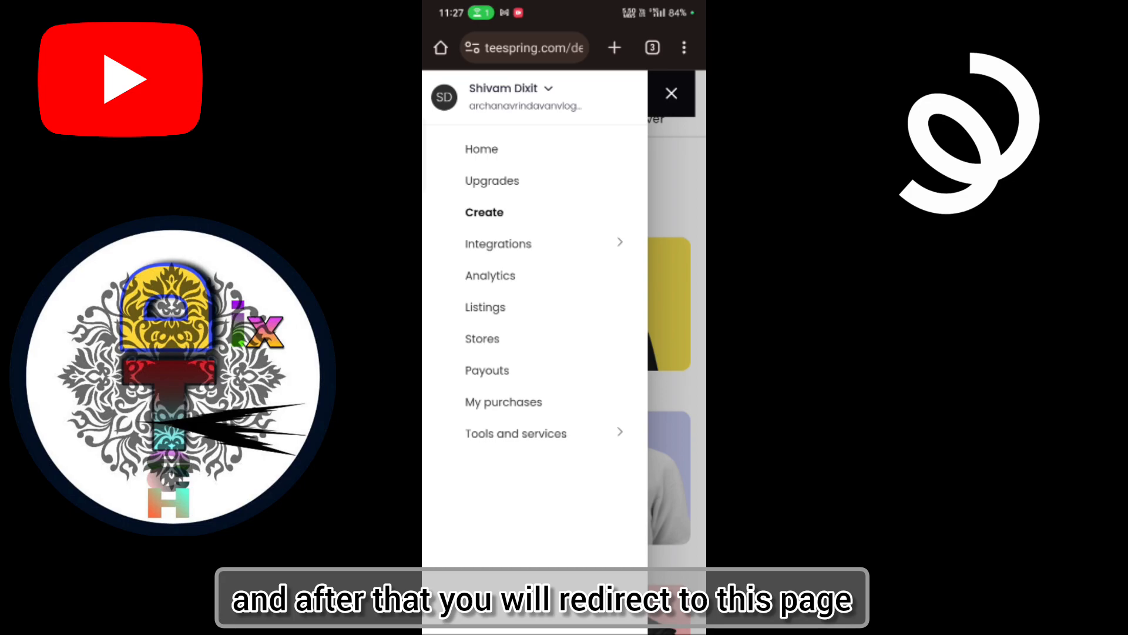
click(565, 89)
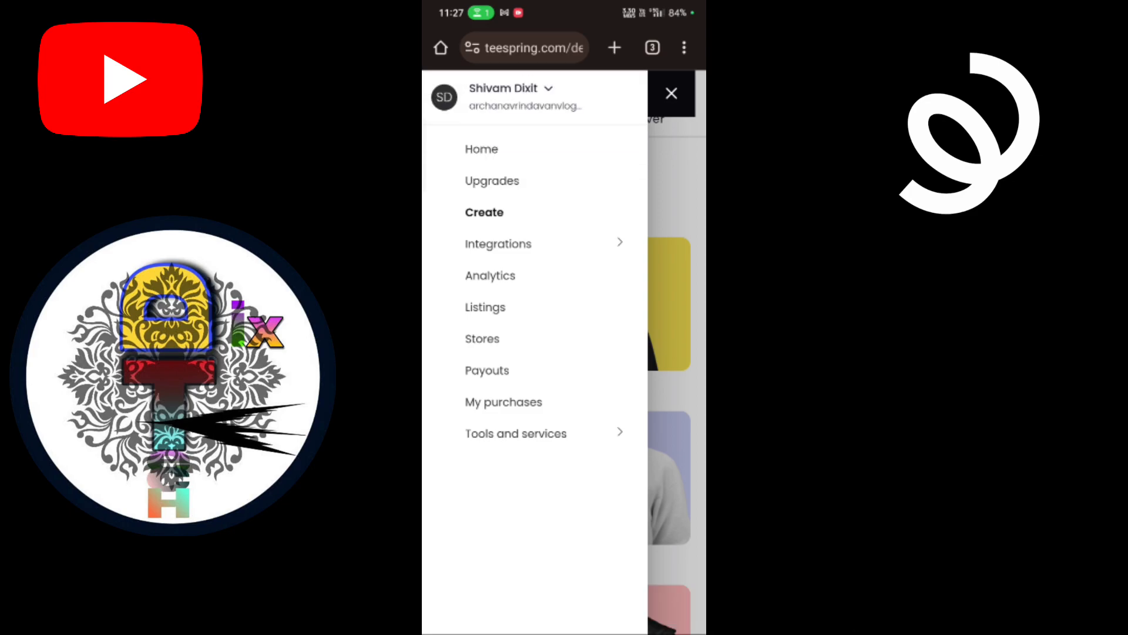
click(672, 94)
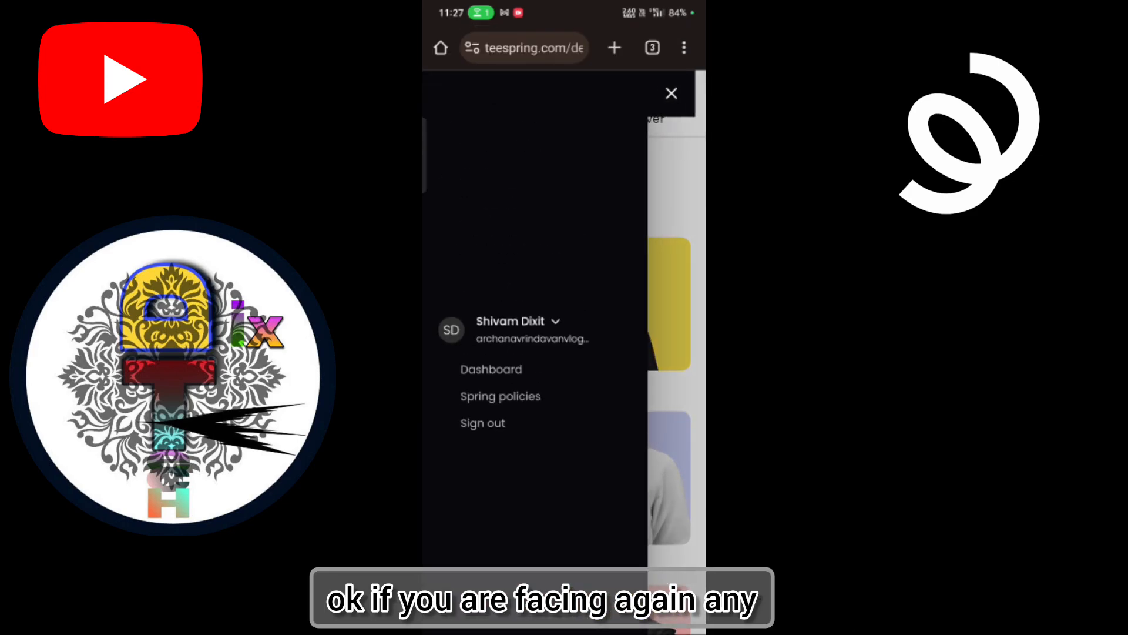
click(671, 93)
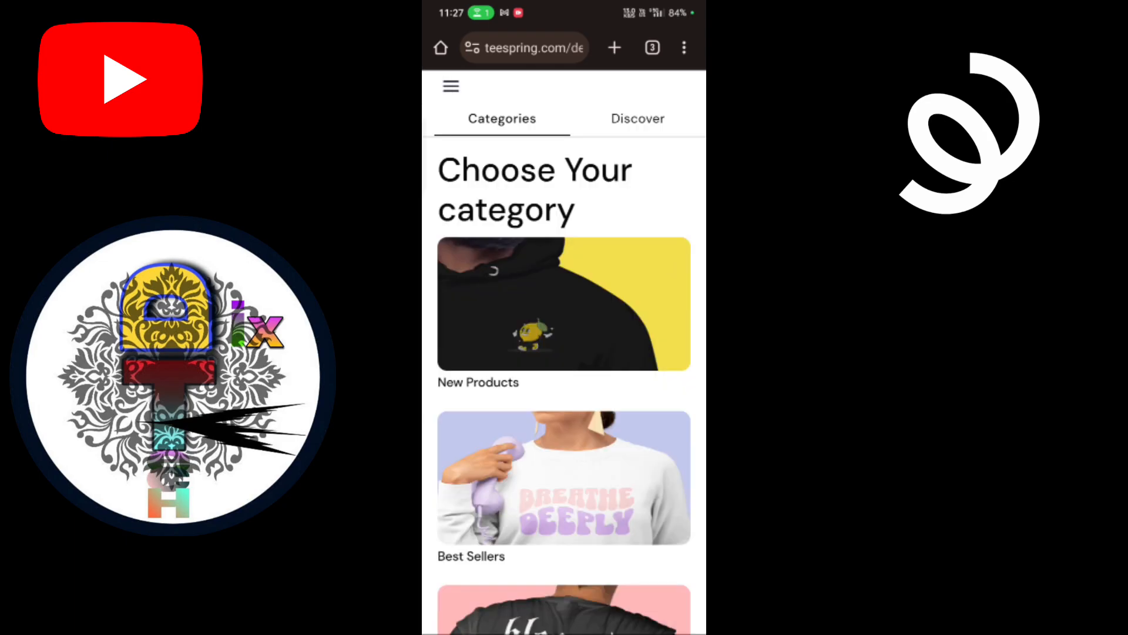